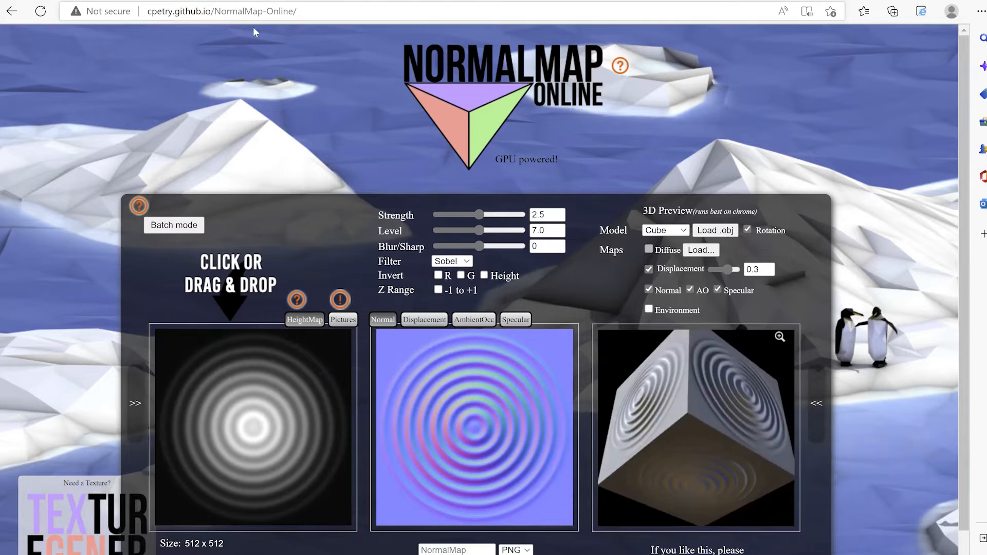
# Start loading a new height map from the HeightMap drop area, browsing Downloads
pyautogui.click(237, 10)
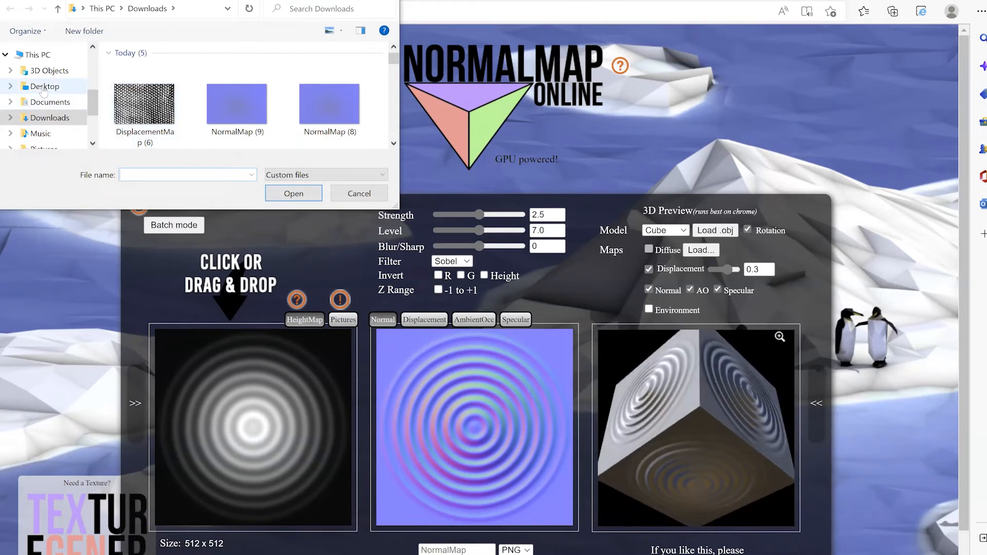
# Load the cable-knit image as the height map, regenerating the normal map and cube preview
pyautogui.click(44, 87)
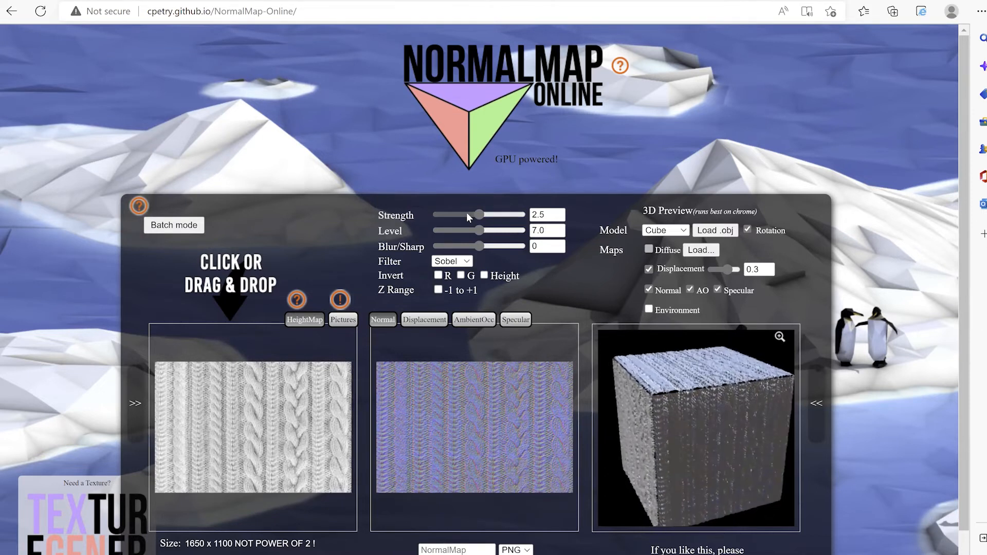
# Weaken normal strength to 1.78, preview on the teapot, then return to the cube
pyautogui.moveTo(477, 215); pyautogui.dragTo(462, 215)
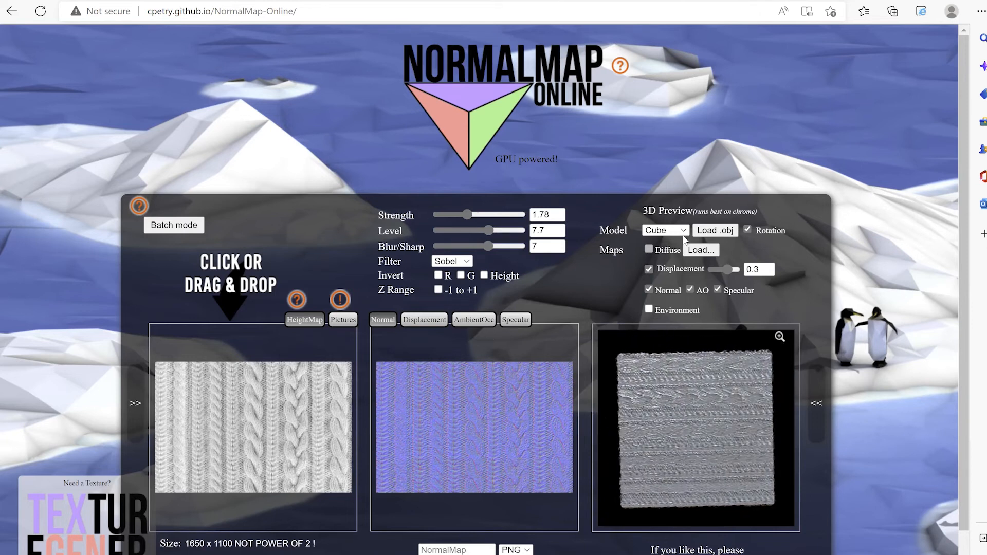
pyautogui.click(664, 229)
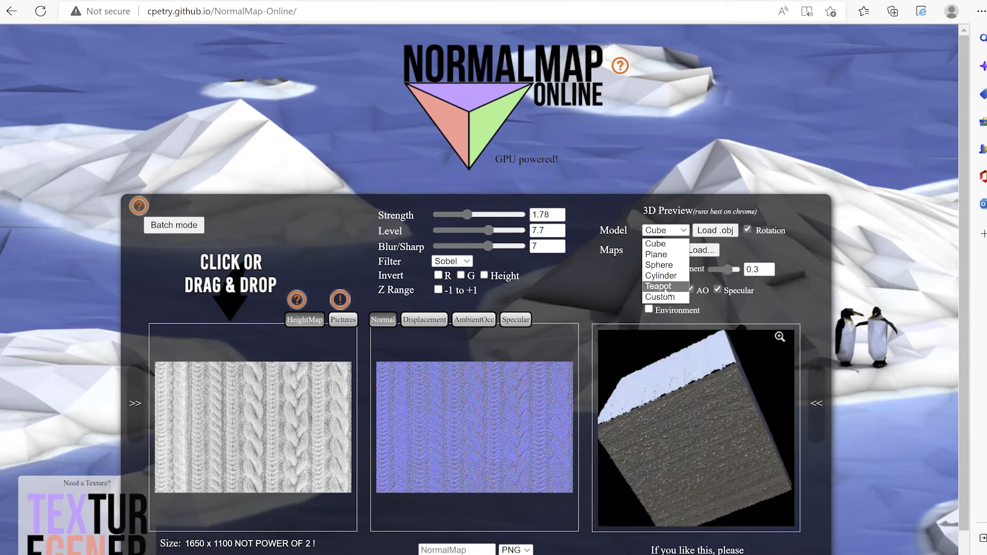
pyautogui.click(657, 286)
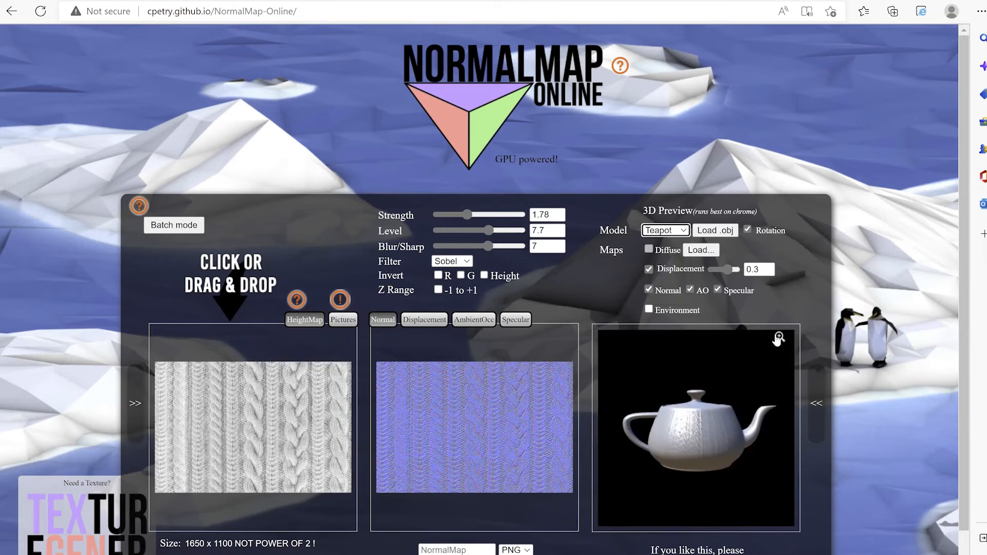
pyautogui.click(778, 337)
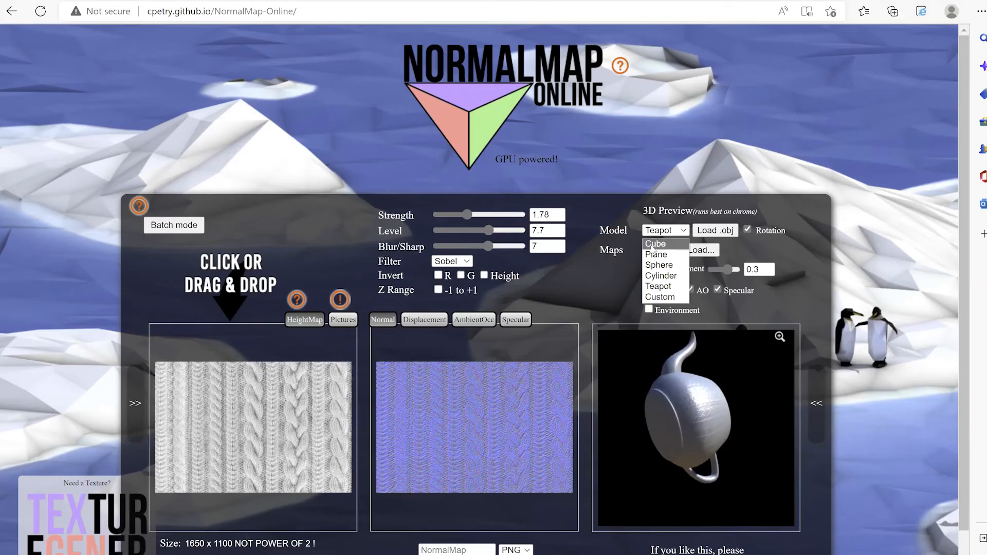
pyautogui.click(655, 244)
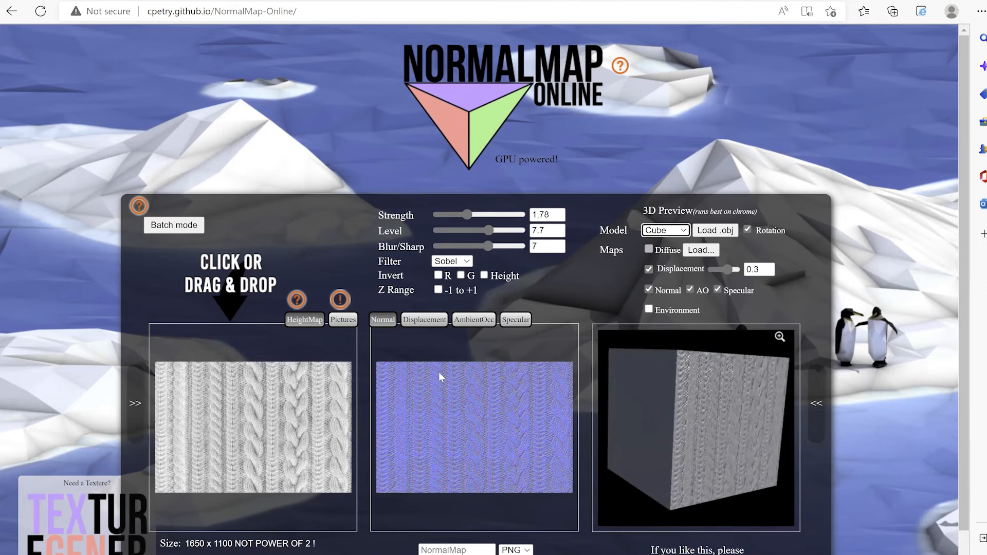
# Tune the displacement map to contrast 0.75 and blur/sharp 16
pyautogui.click(423, 319)
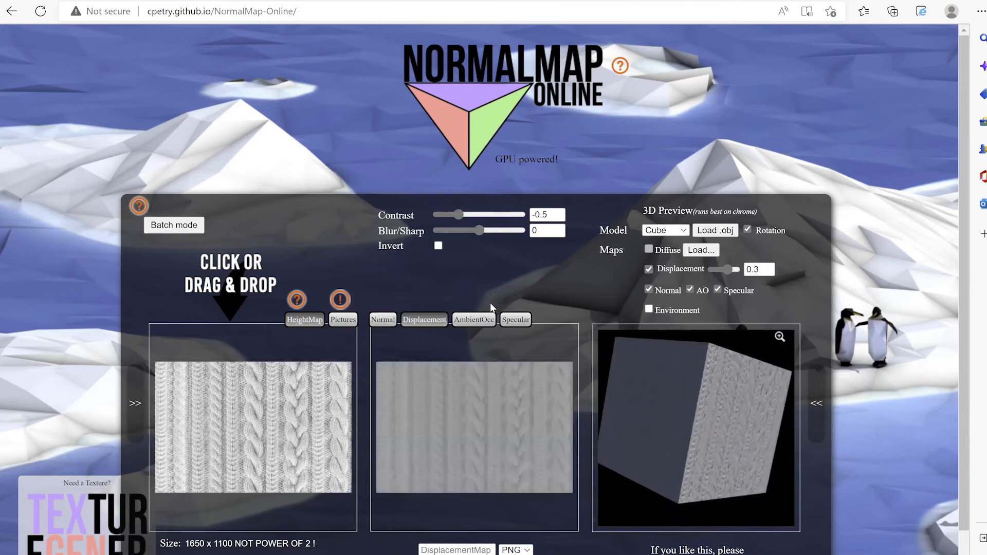
pyautogui.moveTo(450, 215); pyautogui.dragTo(519, 215)
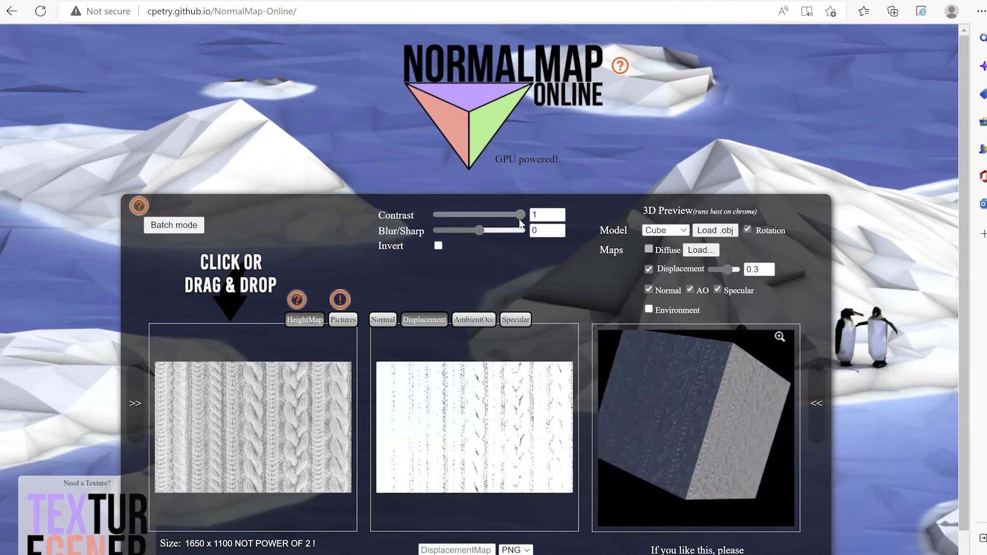
pyautogui.moveTo(510, 215); pyautogui.dragTo(480, 215)
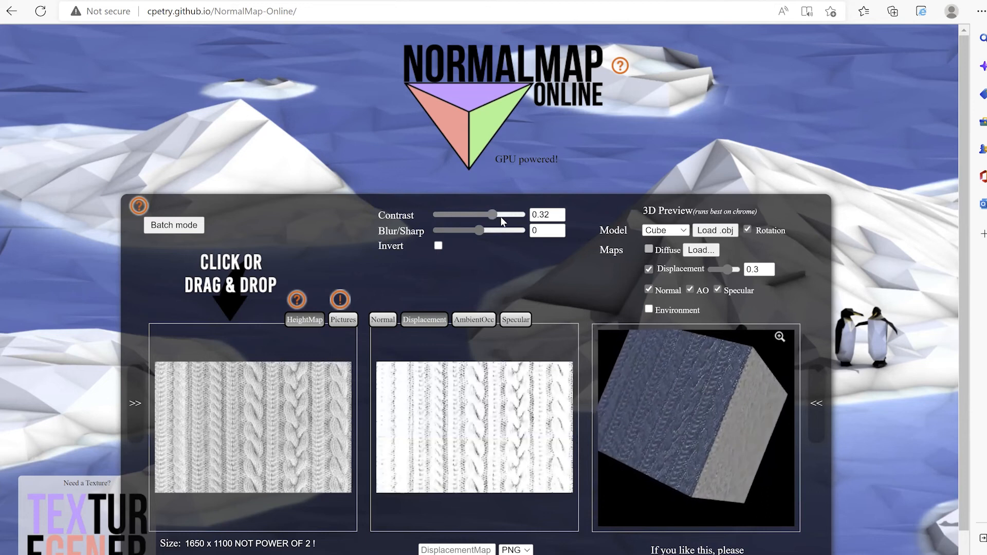
pyautogui.moveTo(484, 215); pyautogui.dragTo(511, 215)
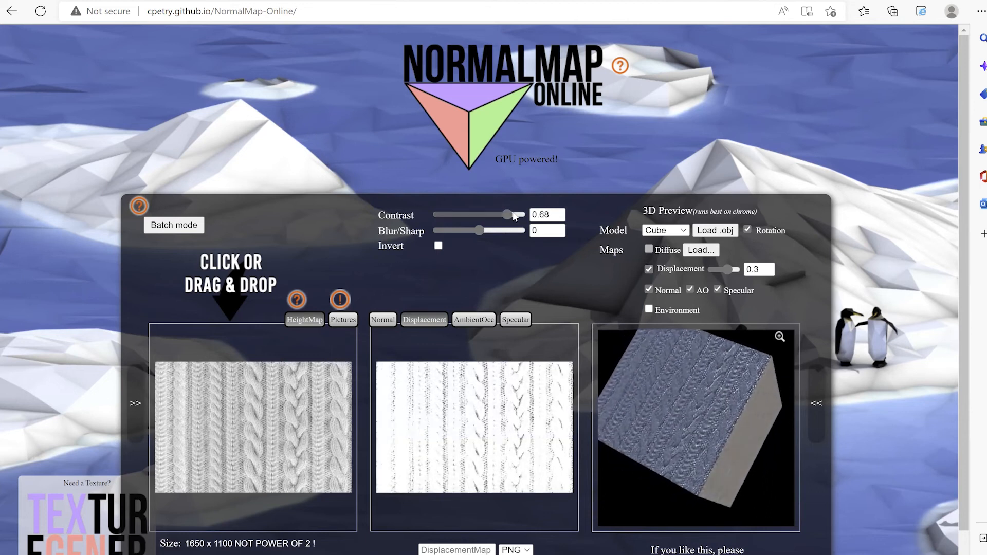
pyautogui.moveTo(517, 215); pyautogui.dragTo(507, 215)
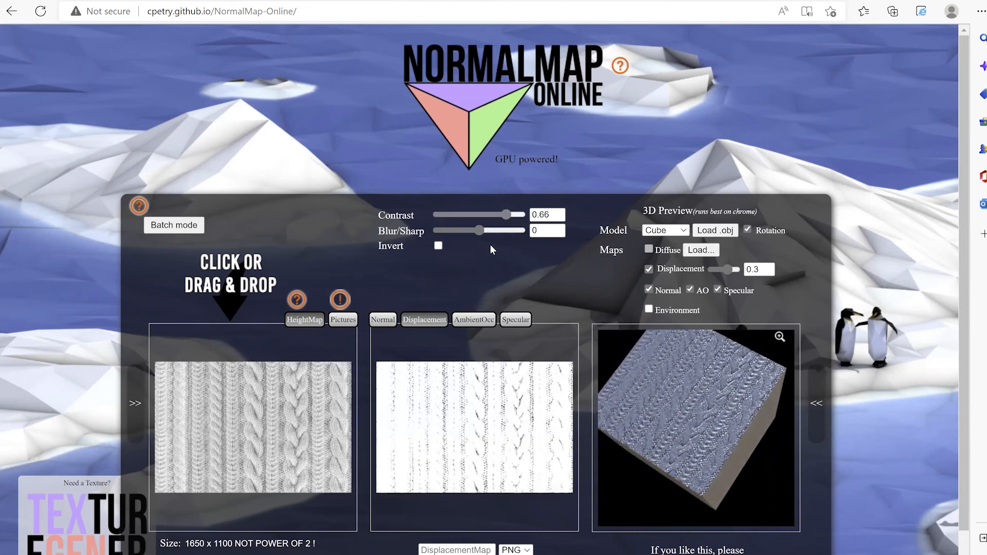
pyautogui.moveTo(481, 231); pyautogui.dragTo(518, 230)
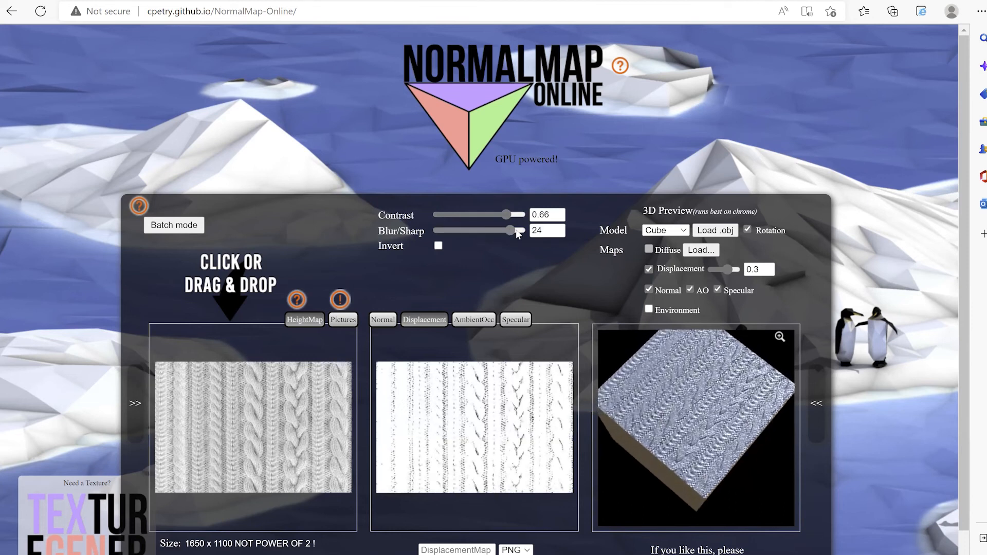
pyautogui.moveTo(518, 230); pyautogui.dragTo(500, 231)
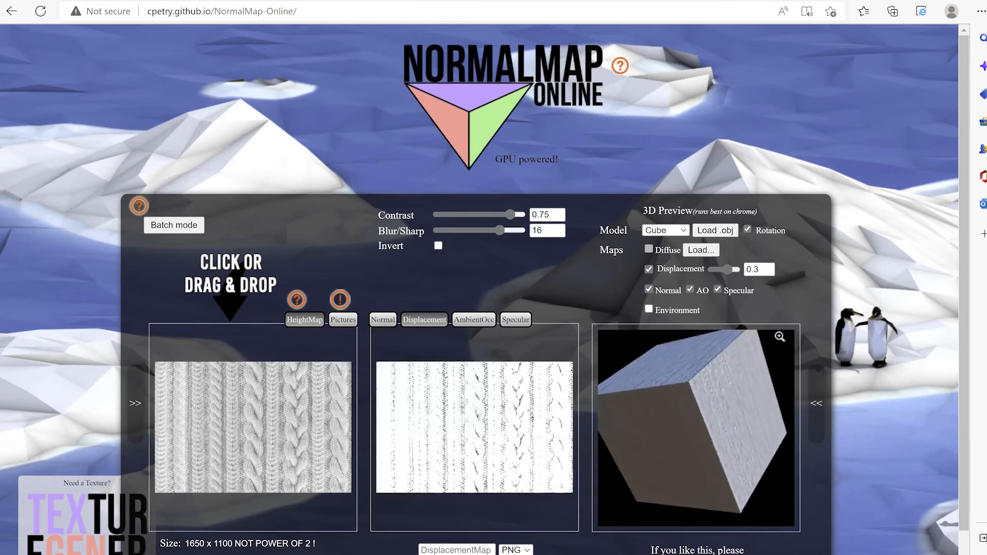